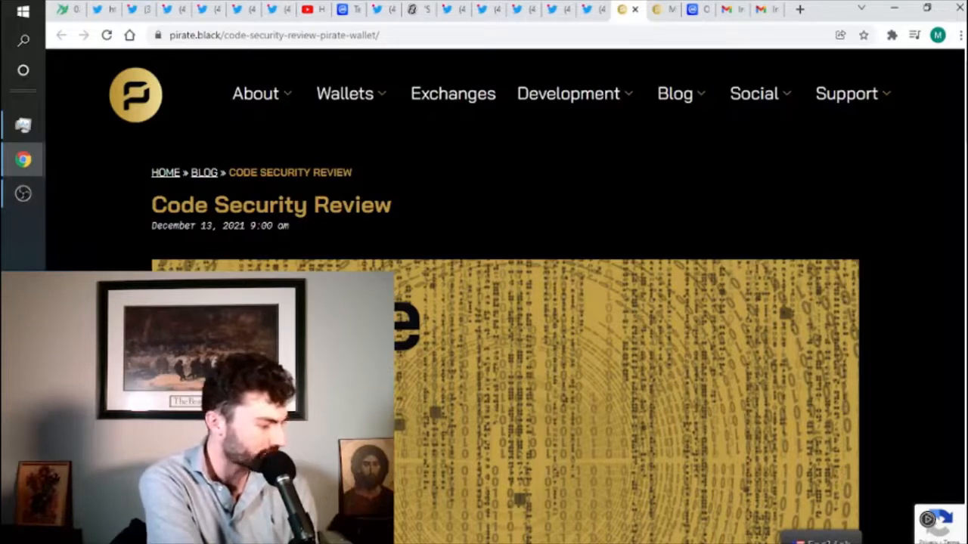
- Scroll past the Code Security Review title to the Security Code Audit banner and intro paragraph
scroll("down", 3)
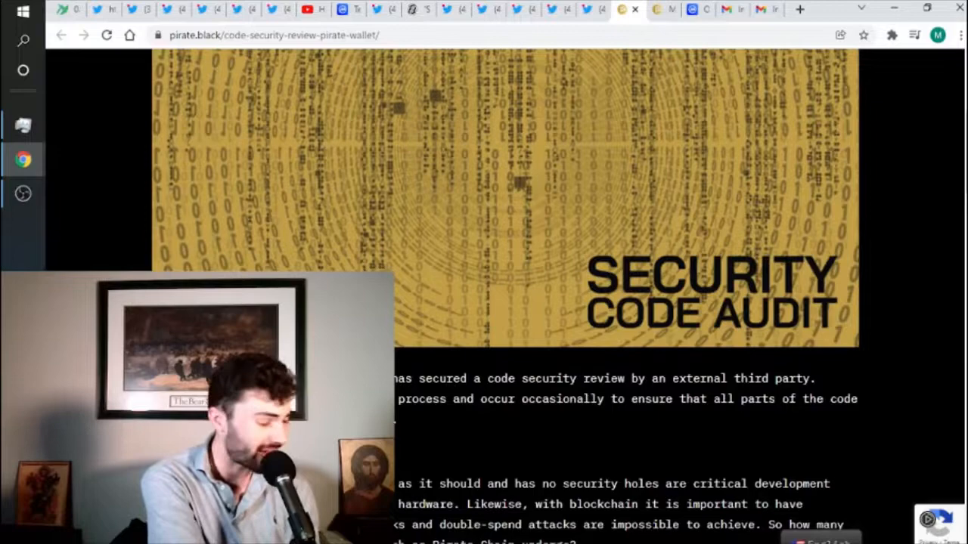
scroll("down", 3)
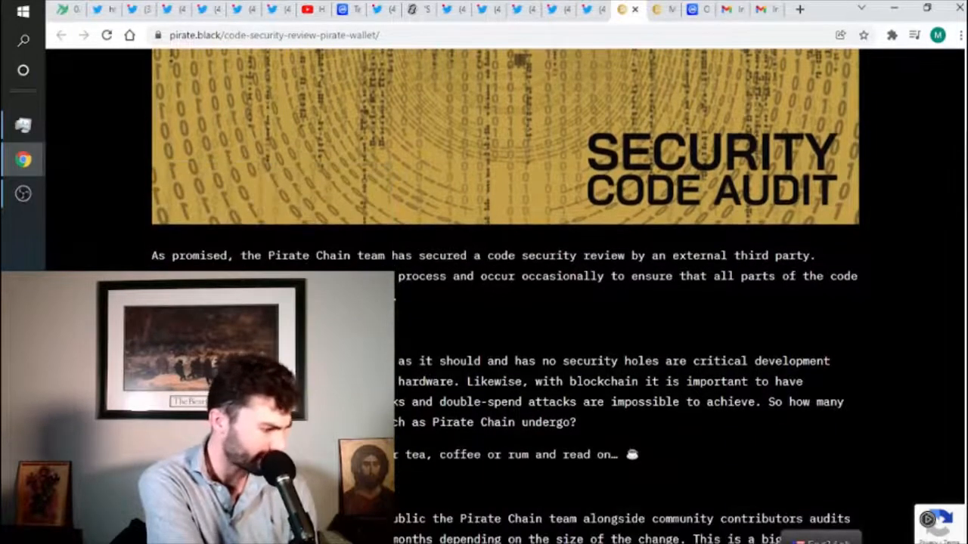
scroll("down", 3)
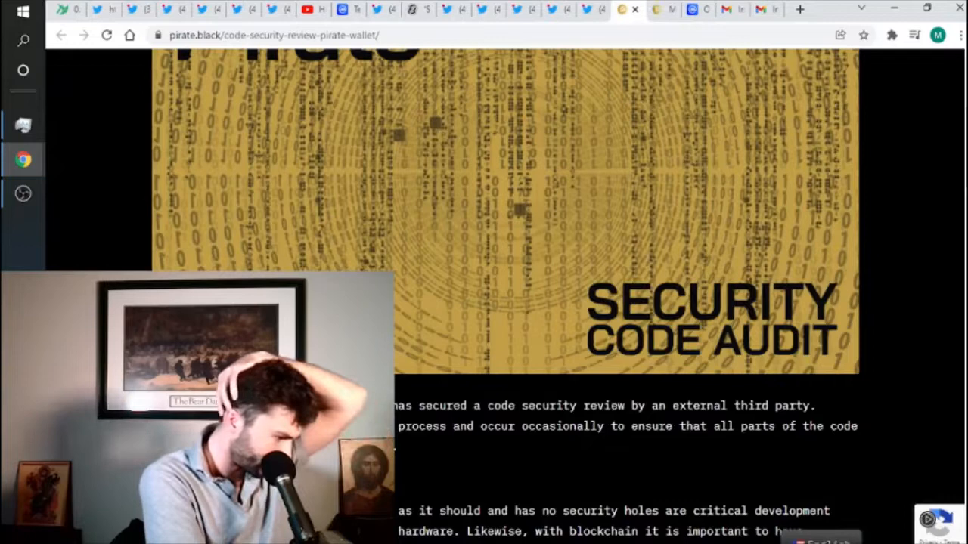
- Highlight the intro sentence about the external security review and continue into The Audit section
scroll("down", 3)
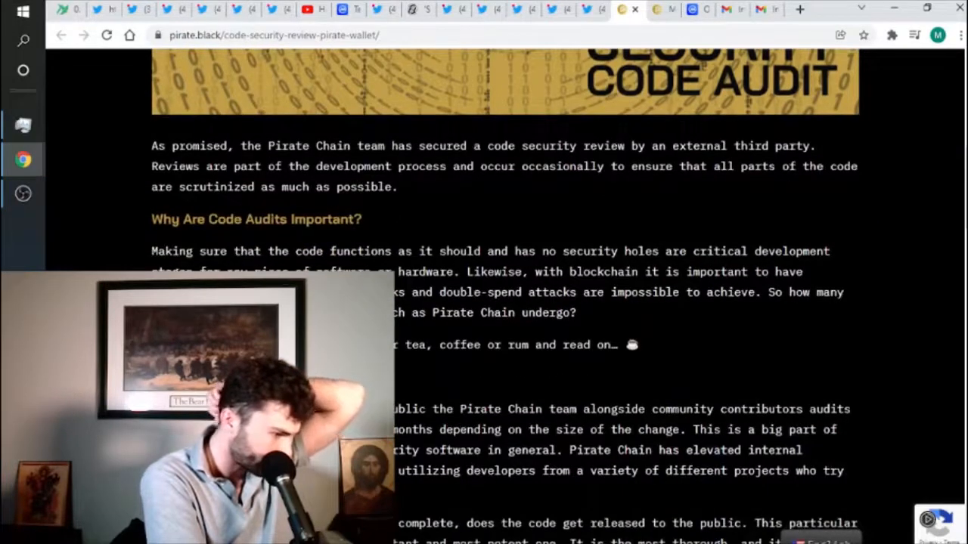
left_click_drag(287, 145, 525, 145)
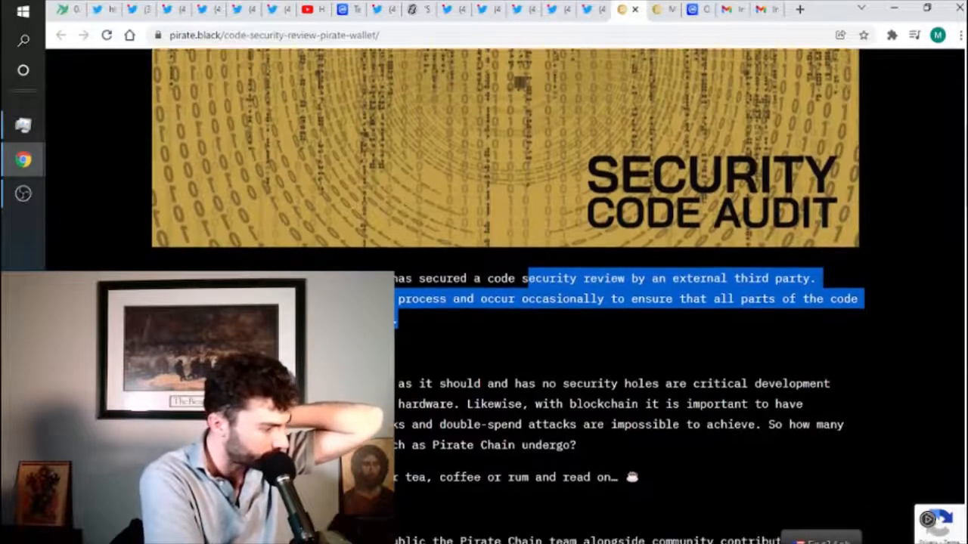
scroll("down", 3)
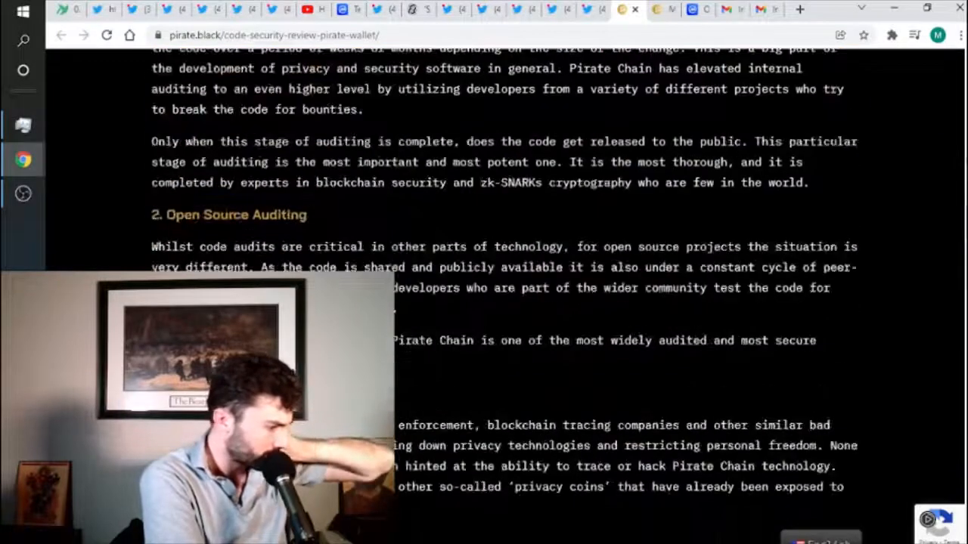
scroll("down", 3)
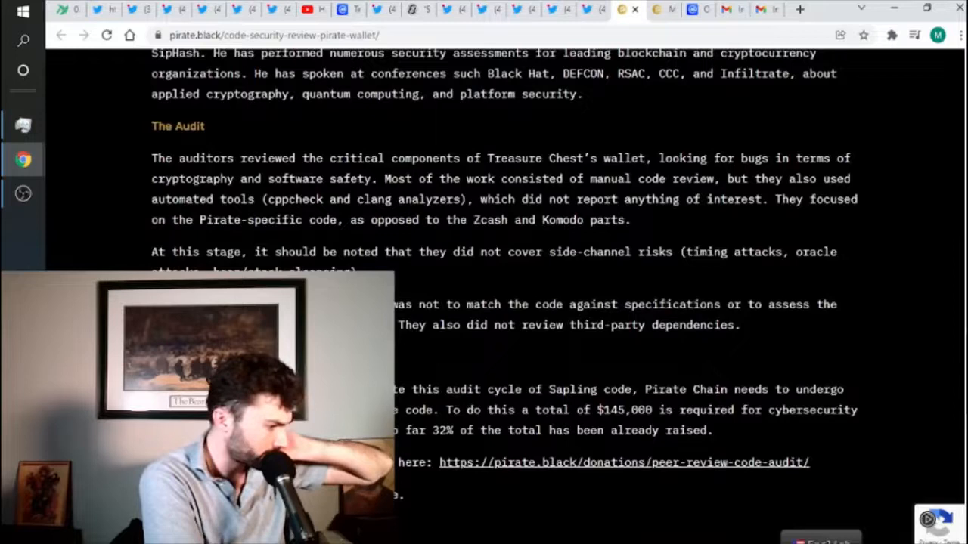
- Highlight the line about reviewing Treasure Chest's wallet, reaching The Treasure Chest Wallet Audit heading
left_click_drag(178, 158, 649, 158)
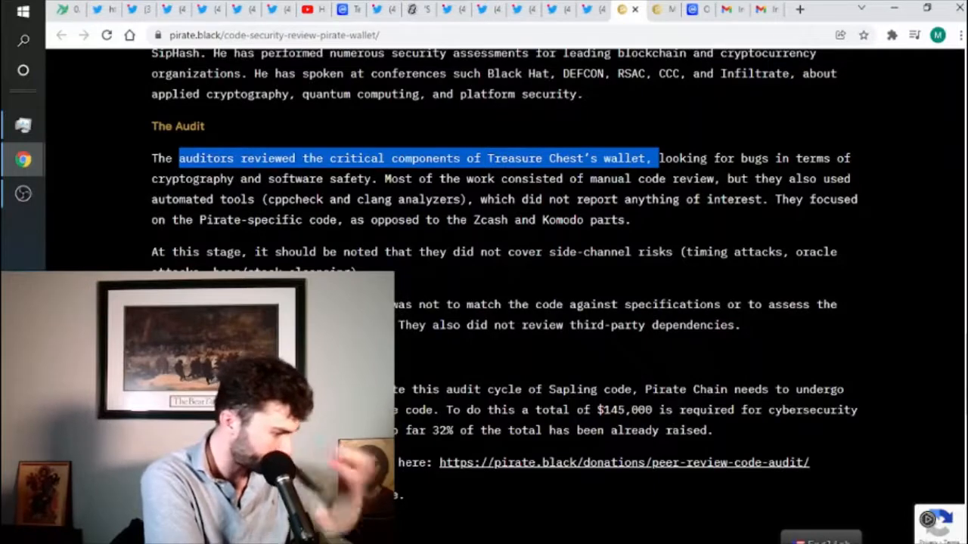
scroll("down", 3)
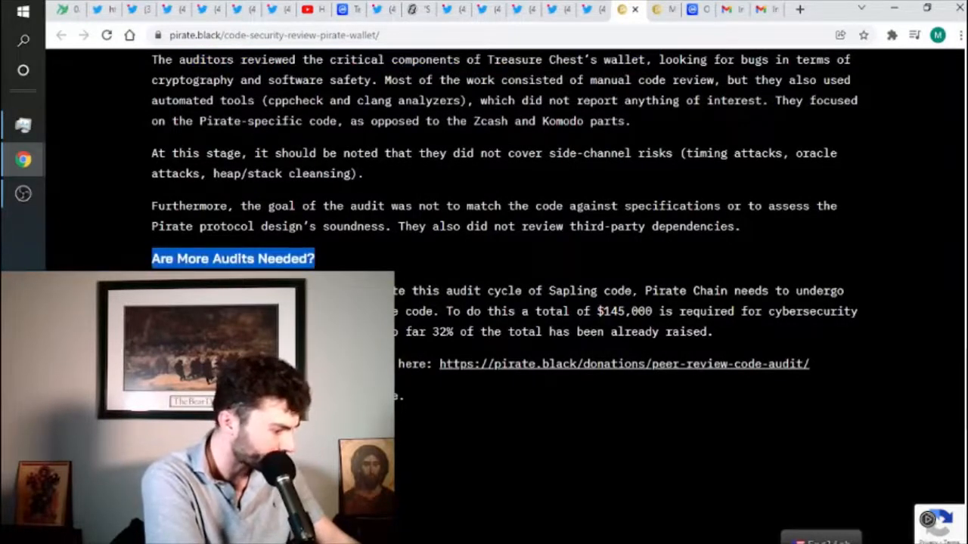
scroll("up", 3)
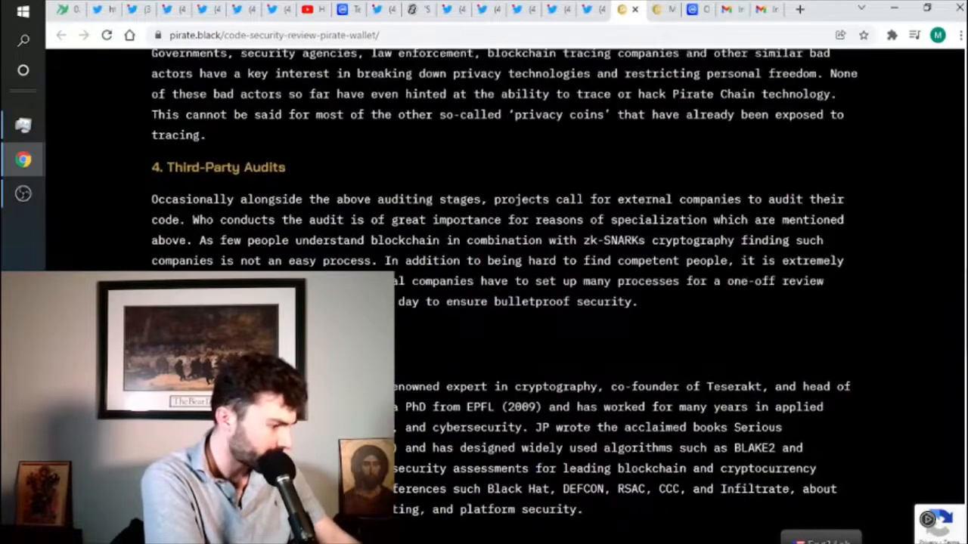
scroll("down", 3)
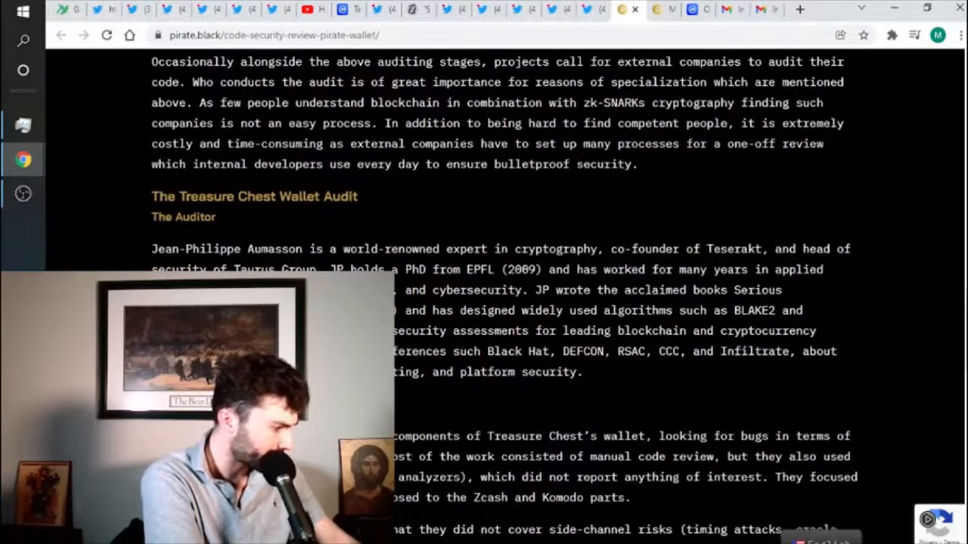
scroll("down", 3)
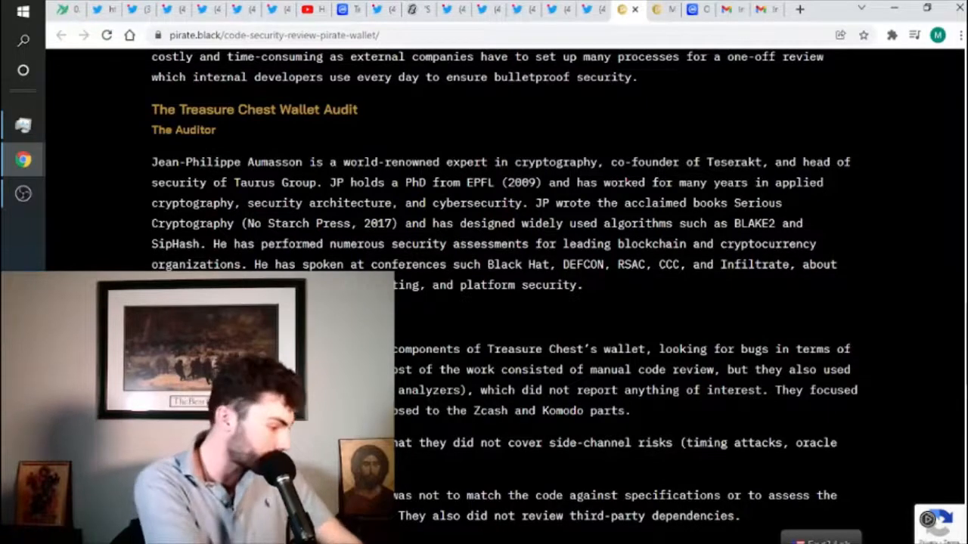
- Return to the auditor's introduction and highlight its opening sentence, then reach the Merchants page
scroll("up", 3)
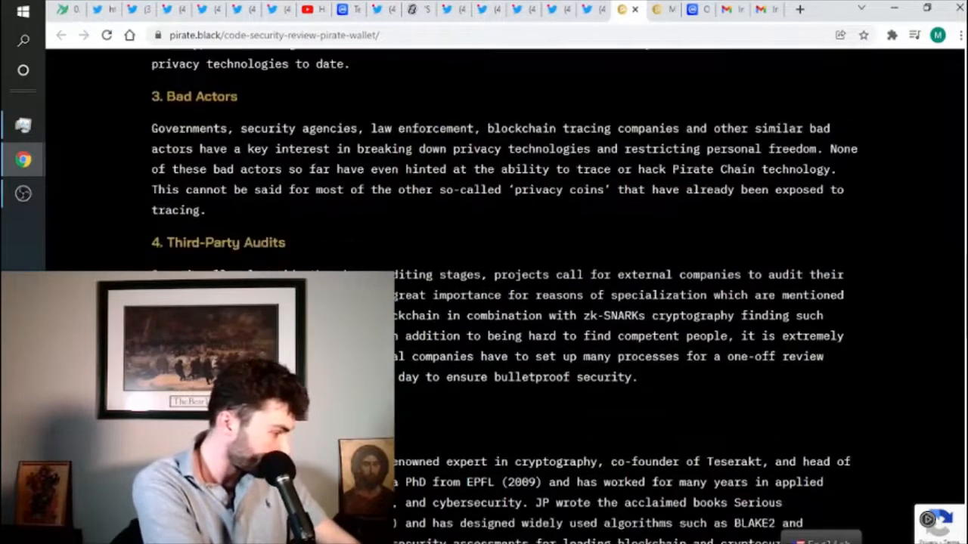
scroll("down", 3)
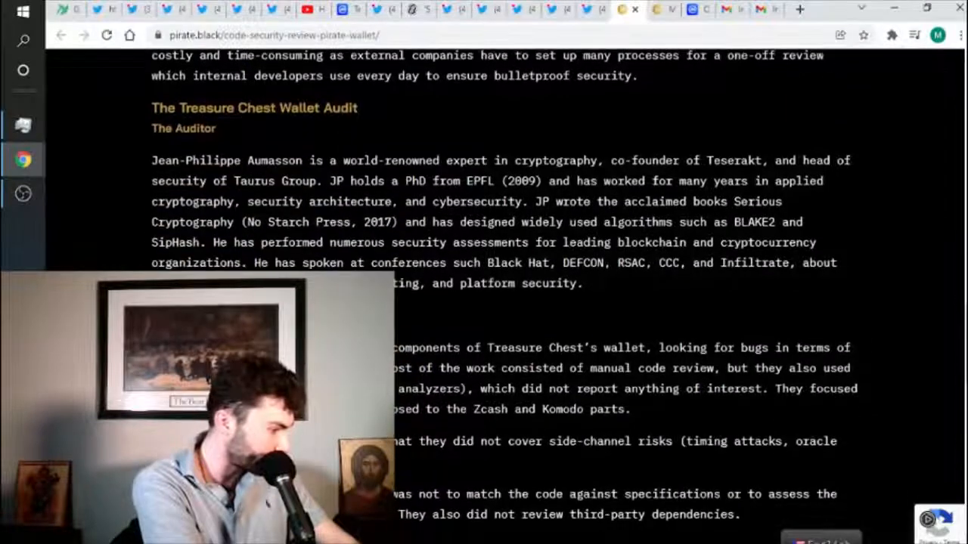
left_click_drag(151, 161, 305, 160)
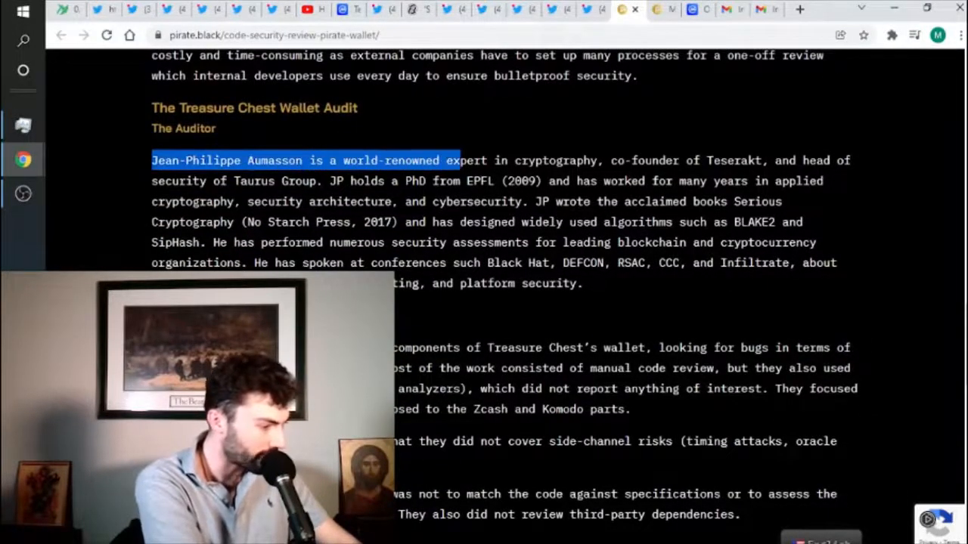
left_click_drag(453, 160, 764, 160)
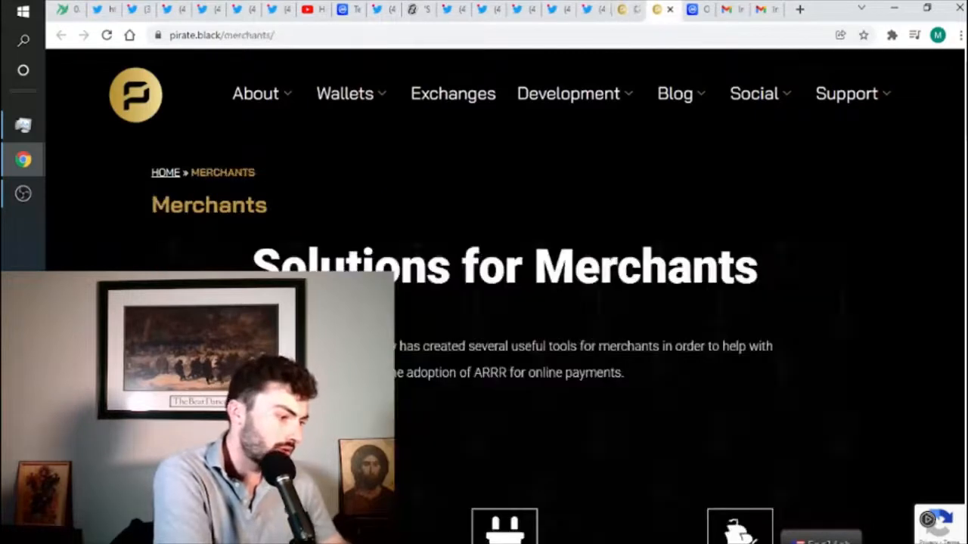
- Read the Merchants page through PiratePay, Plugins, ARRRmada, Ecommerce Plugins guides and Shop $ARRR
scroll("down", 3)
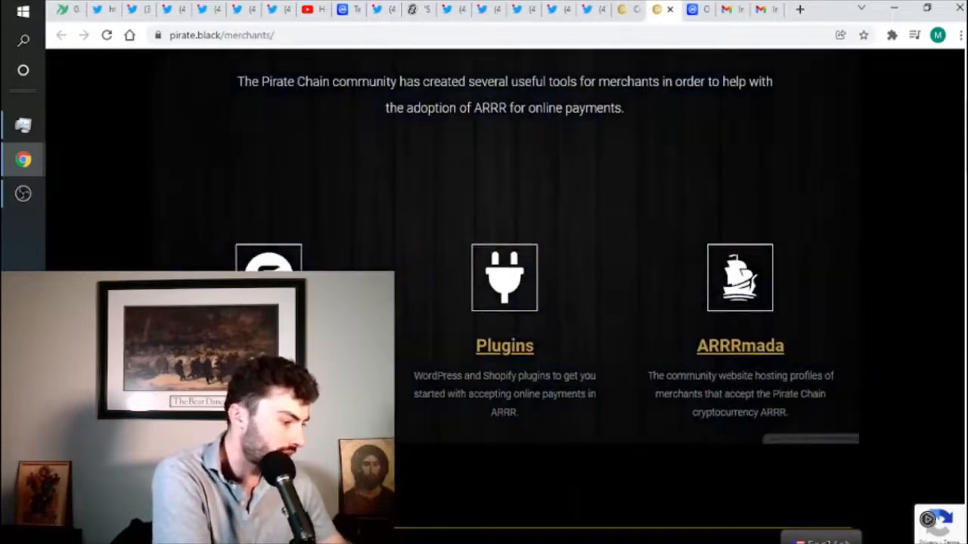
scroll("down", 3)
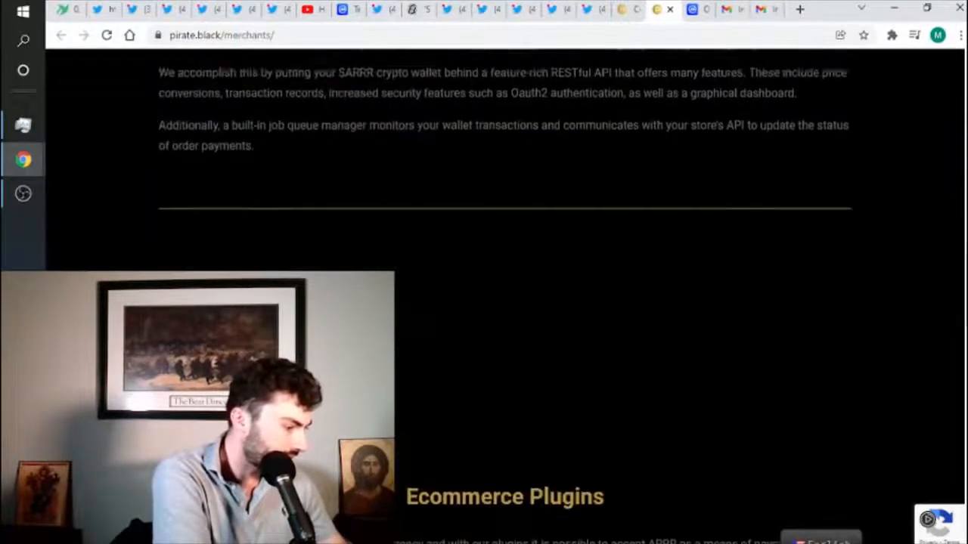
scroll("down", 3)
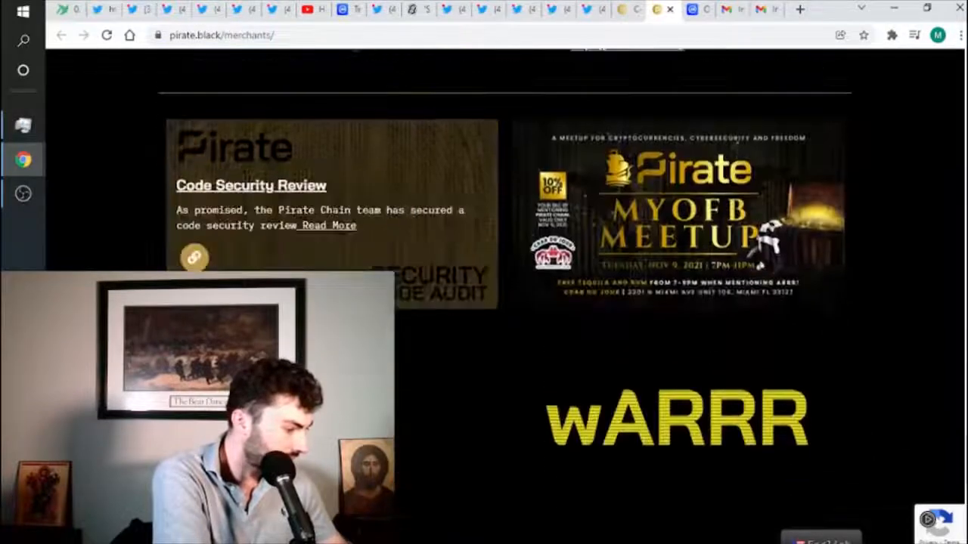
scroll("down", 3)
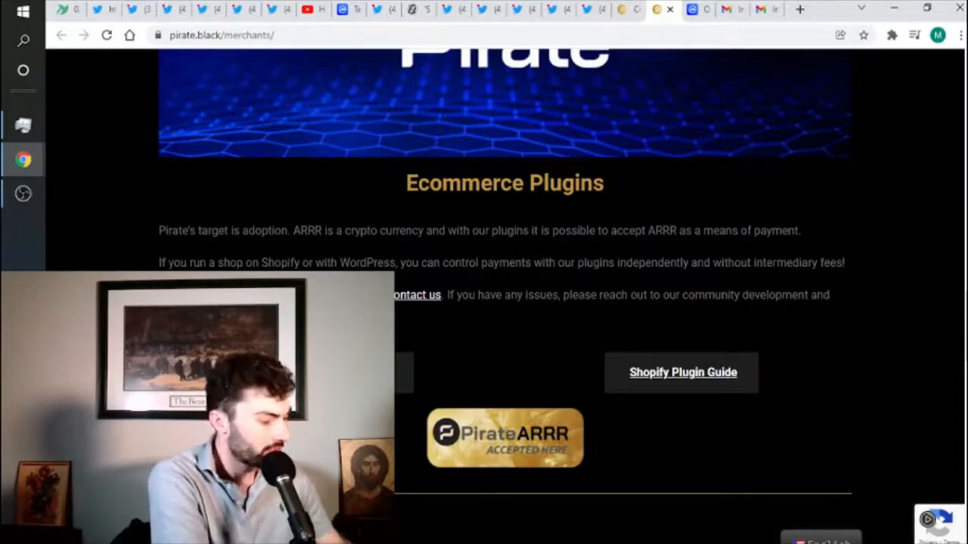
scroll("down", 3)
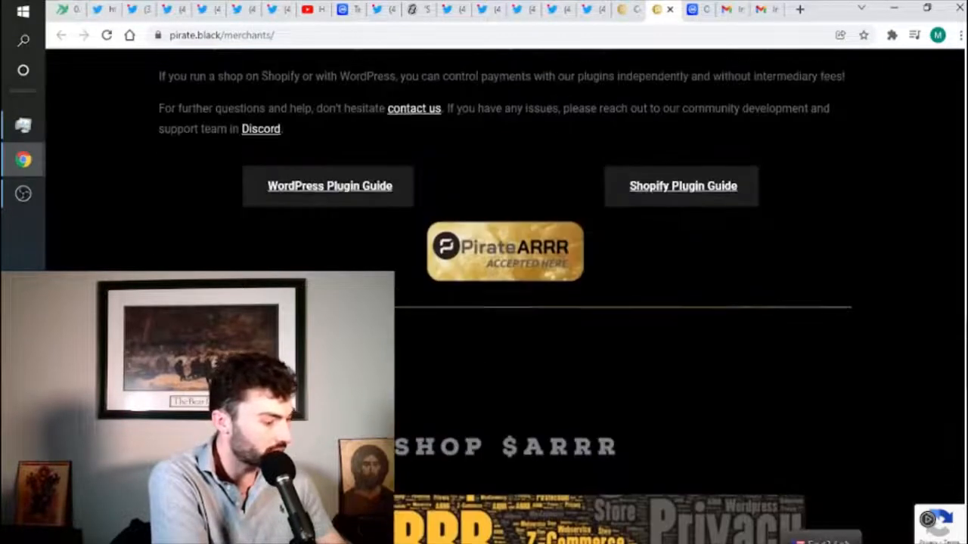
scroll("down", 3)
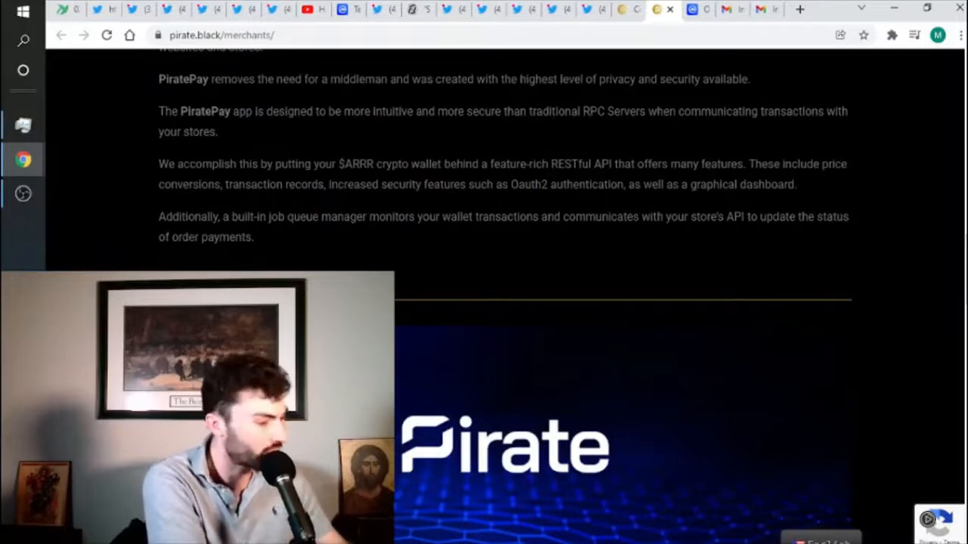
scroll("down", 3)
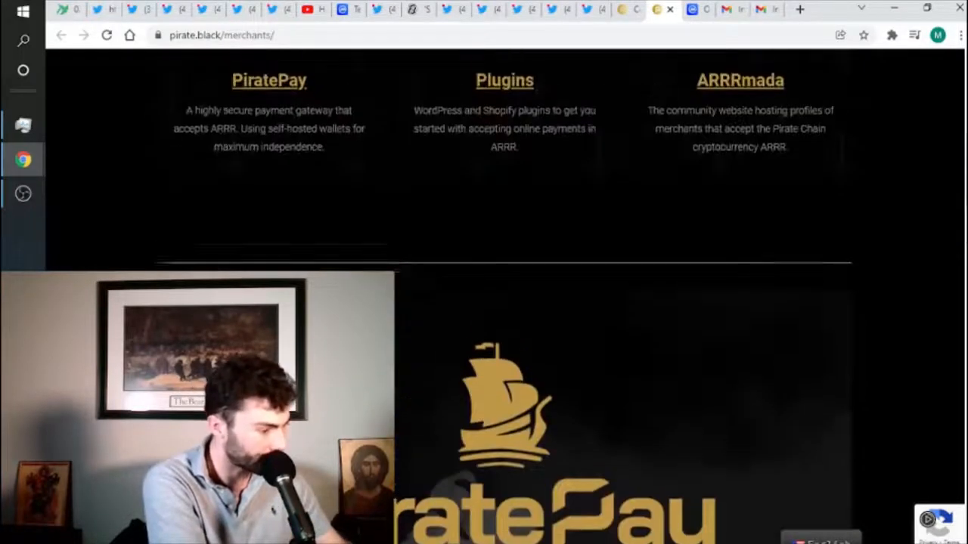